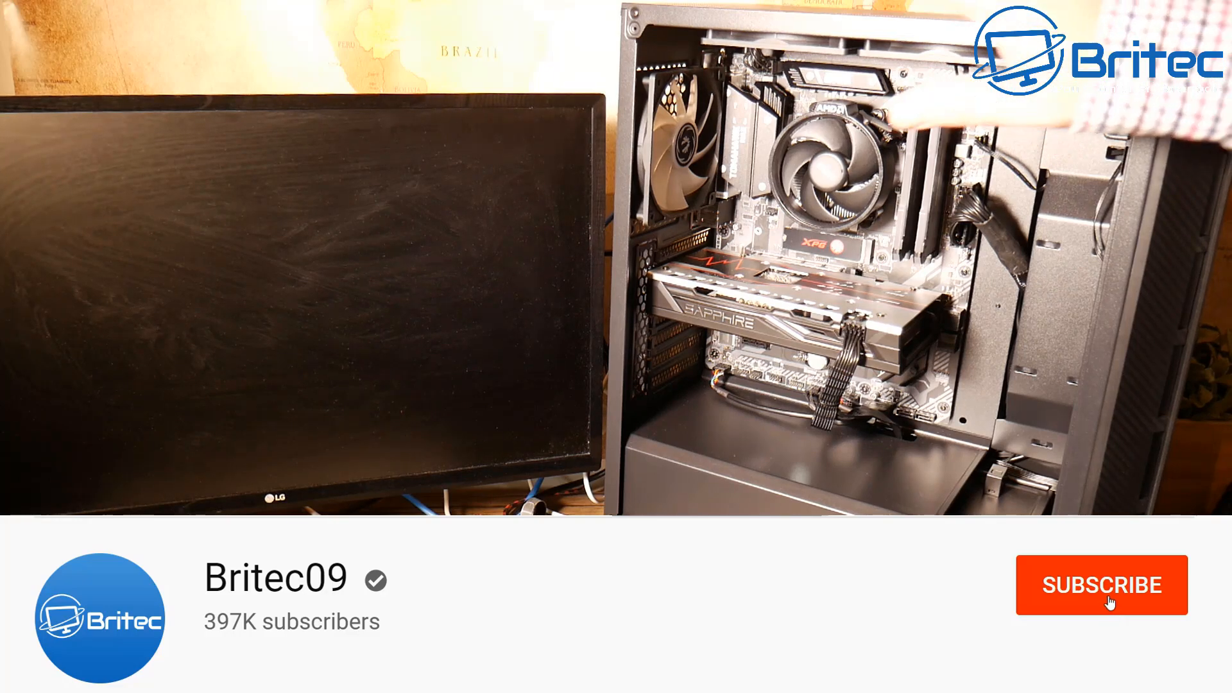
- Subscribe to the Britec09 channel and choose All notifications from its bell menu
{"action": "left_click", "coordinate": [1101, 586]}
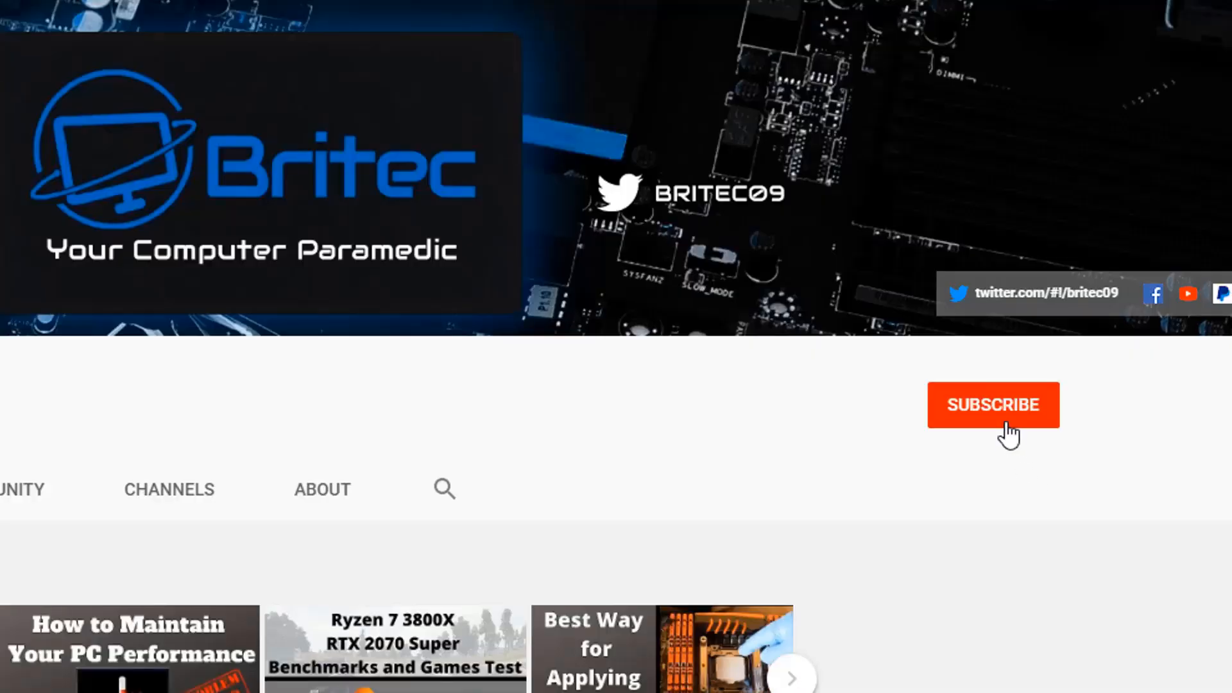
{"action": "left_click", "coordinate": [993, 404]}
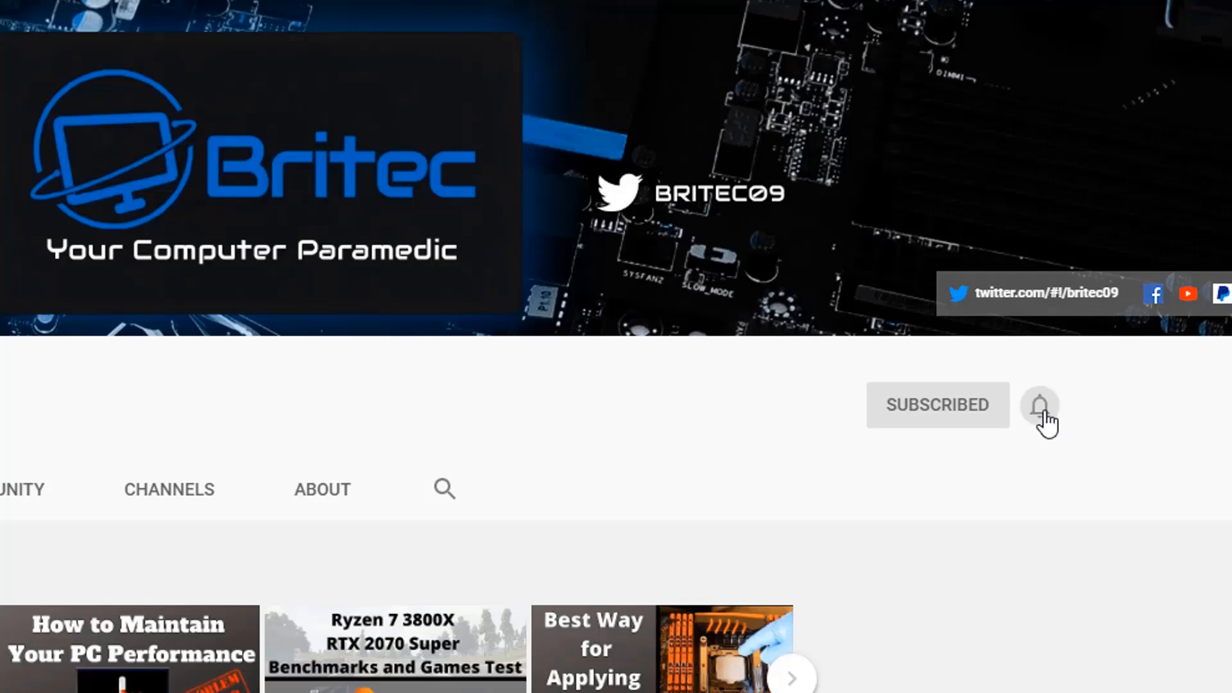
{"action": "left_click", "coordinate": [1039, 405]}
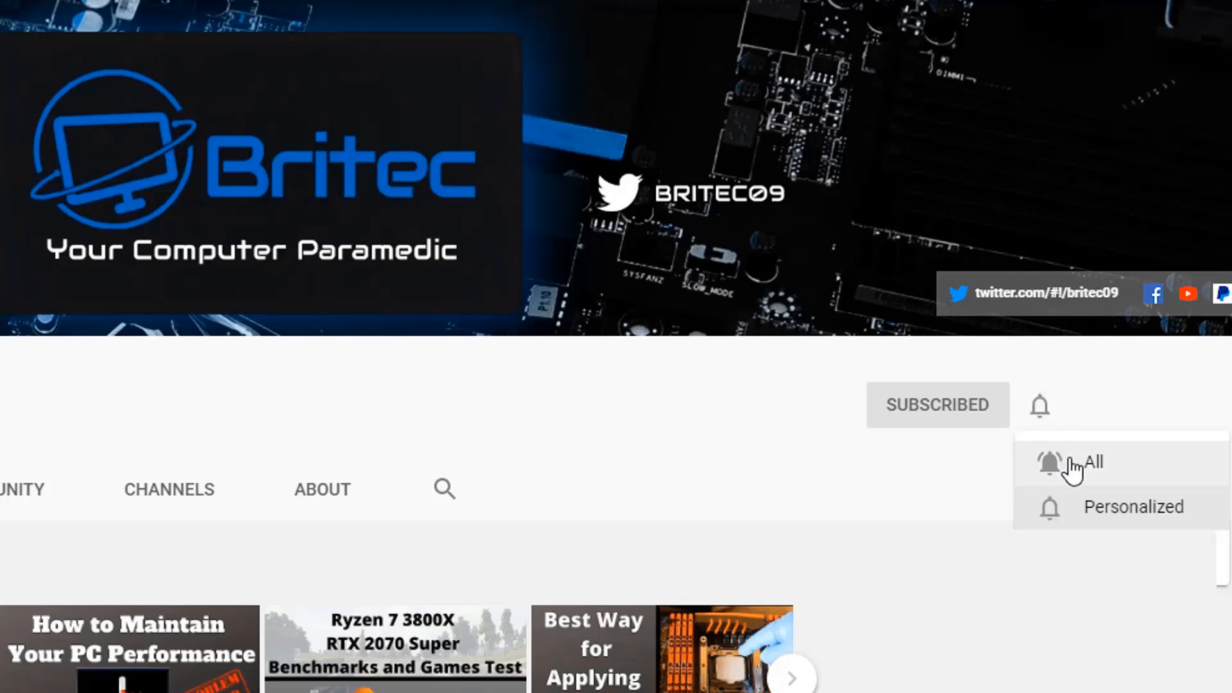